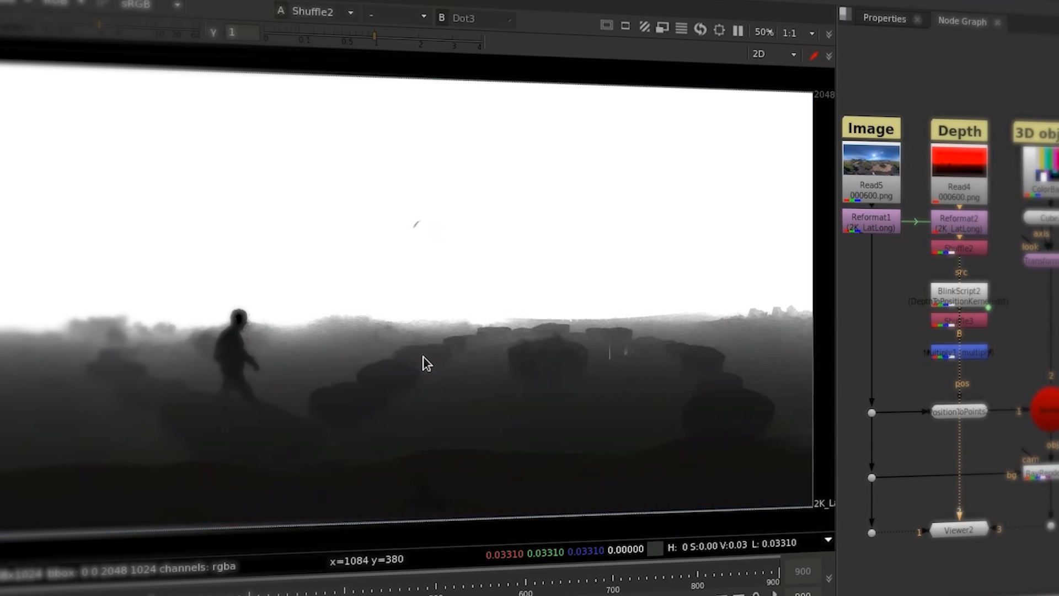
pyautogui.moveTo(699, 437)
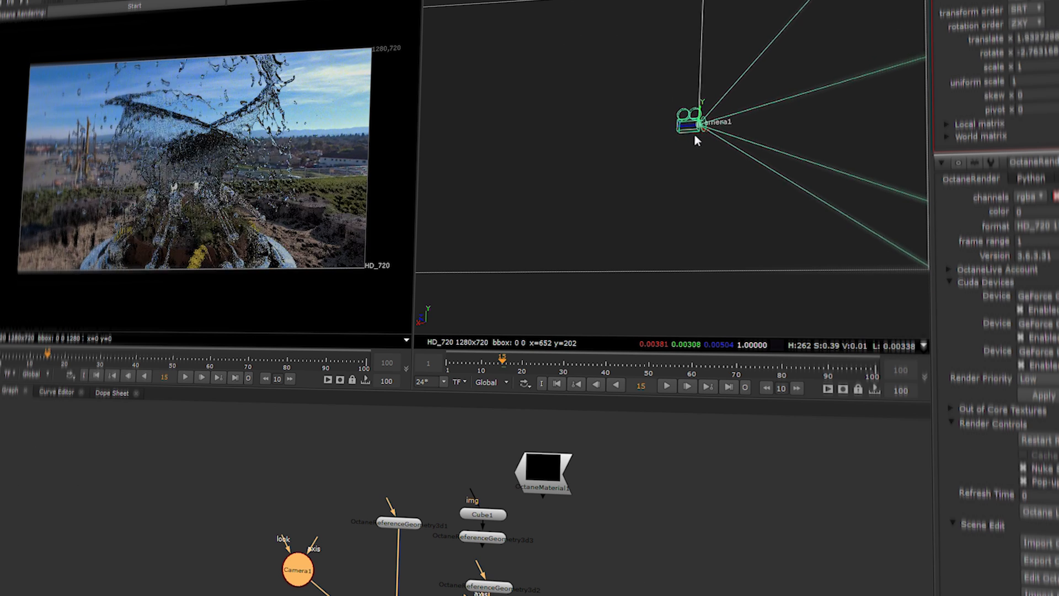
# - Move Camera1 in the 3D viewport so the Octane point cloud render updates to a closer, shifted angle
pyautogui.moveTo(697, 121); pyautogui.dragTo(764, 112)
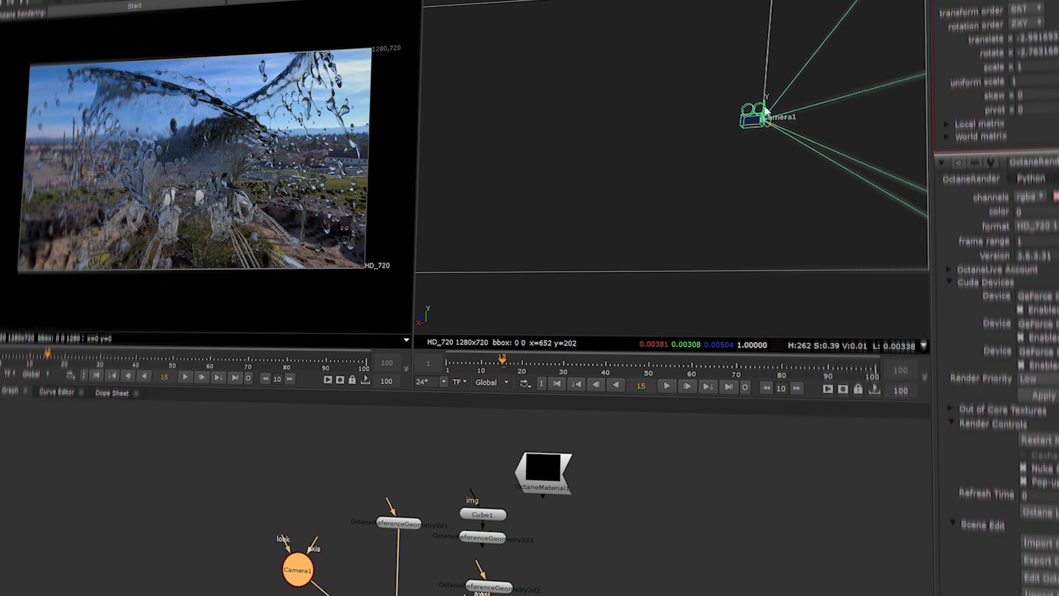